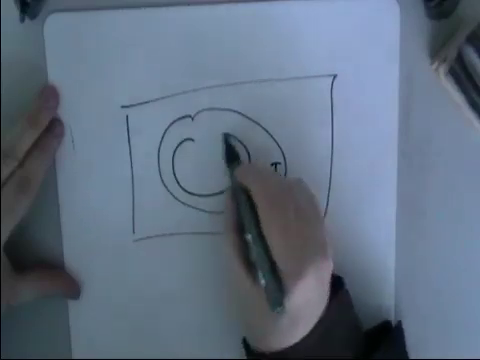
text(www)
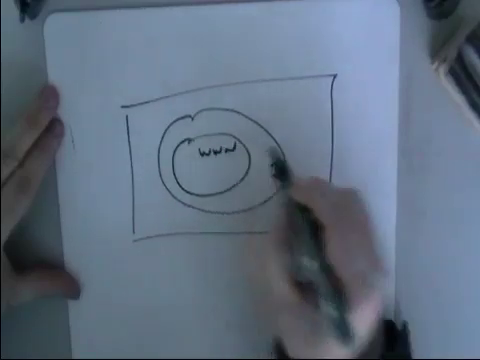